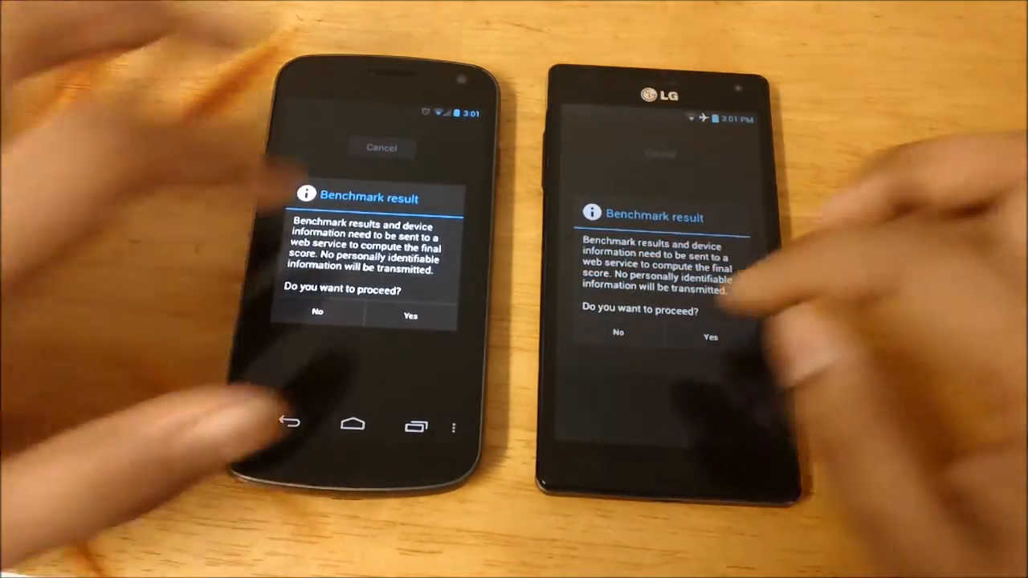
# Step: Confirm Yes on the Benchmark result dialog so the results get sent for scoring
pyautogui.click(709, 336)
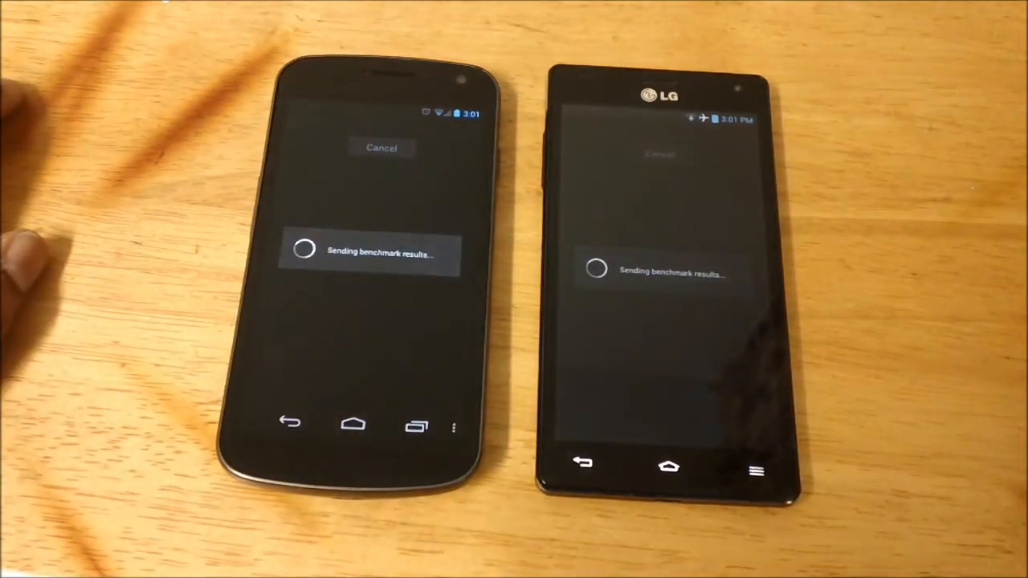